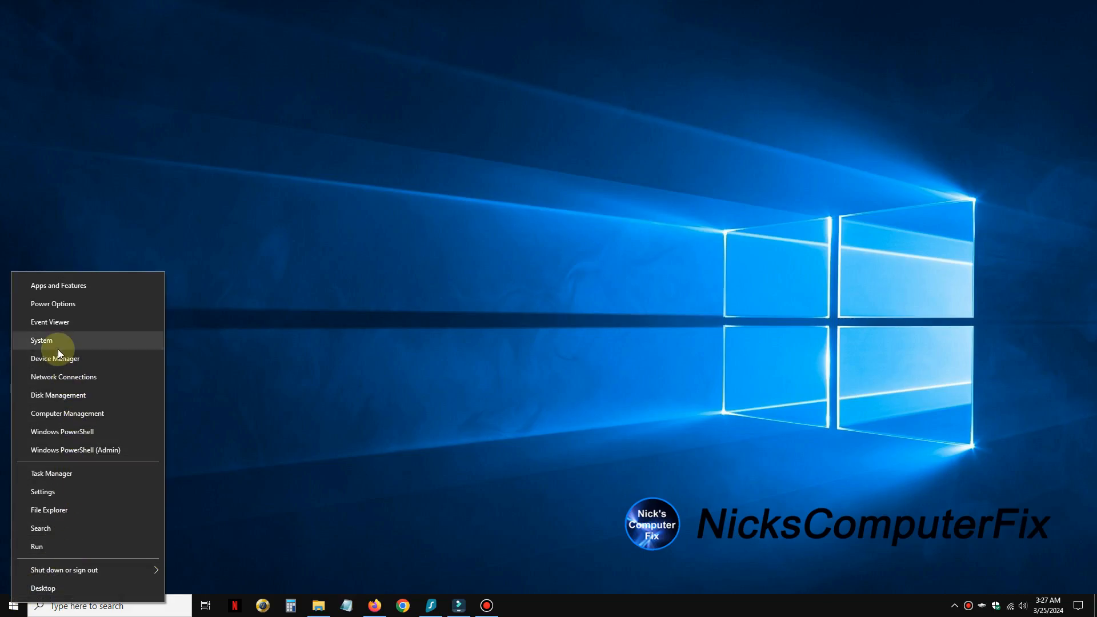
Open Device Manager, expand Network adapters, and select the TP-Link Wireless USB Adapter.
click(41, 340)
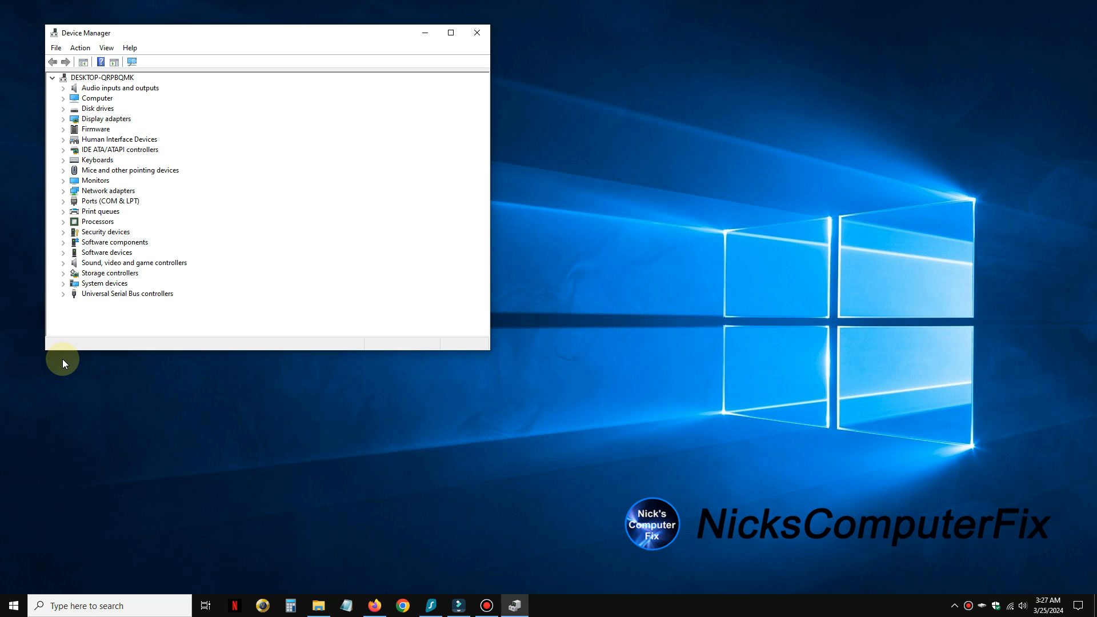
mouse_move(155, 223)
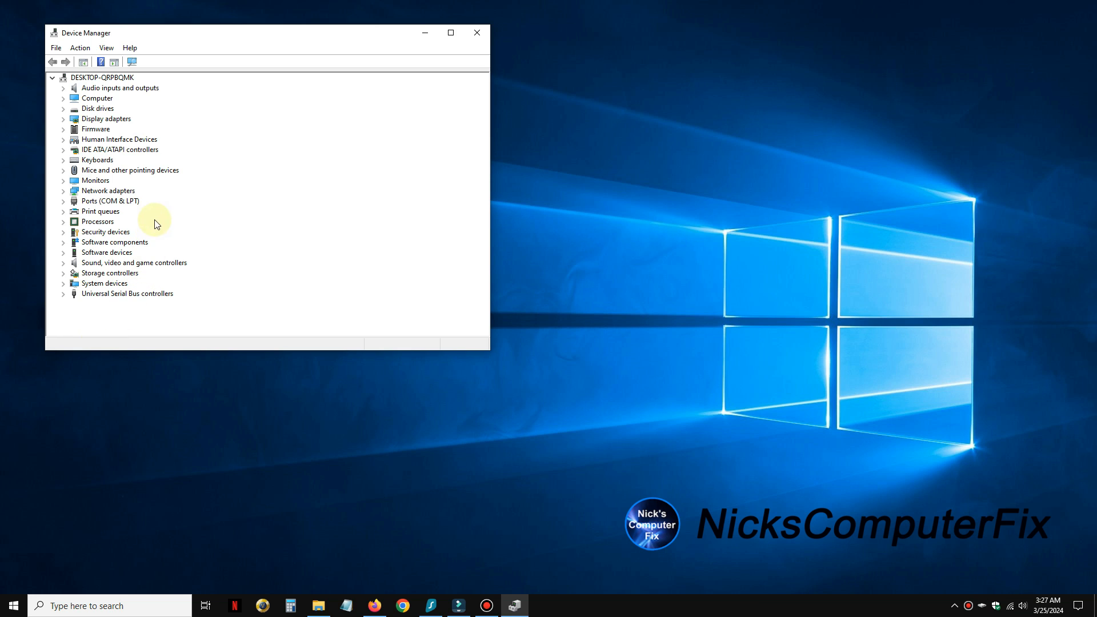
mouse_move(67, 197)
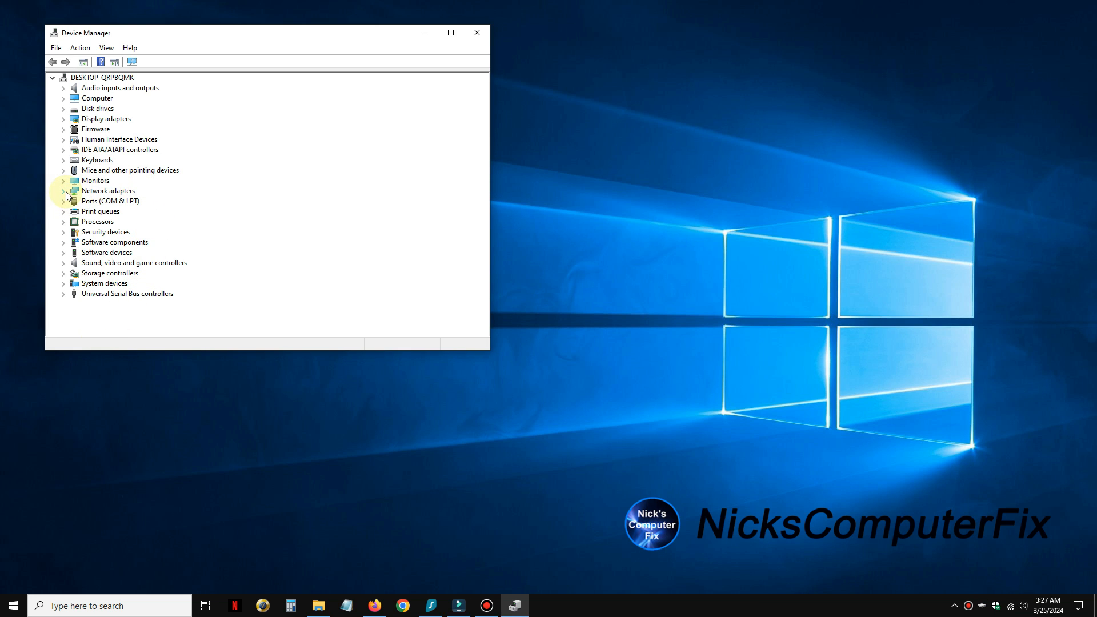
click(63, 191)
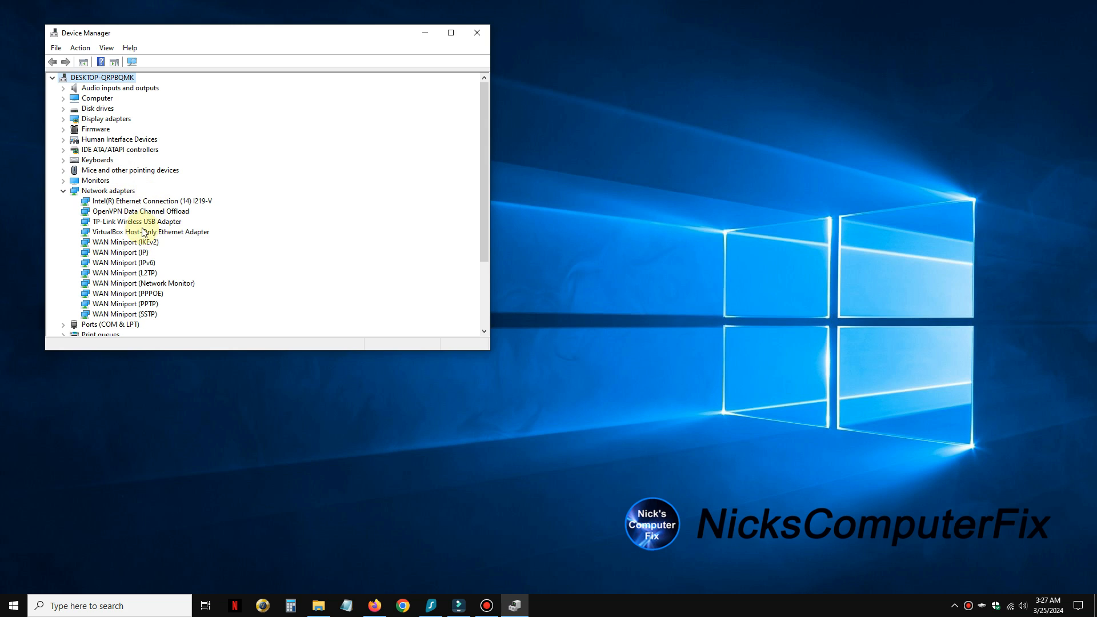
click(136, 221)
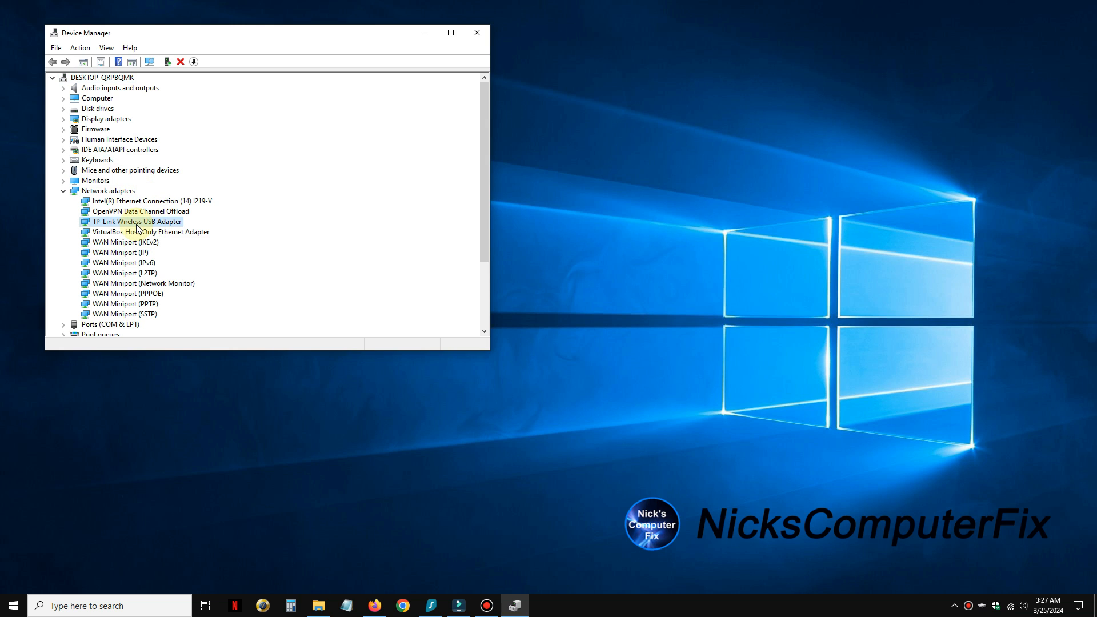
double_click(136, 221)
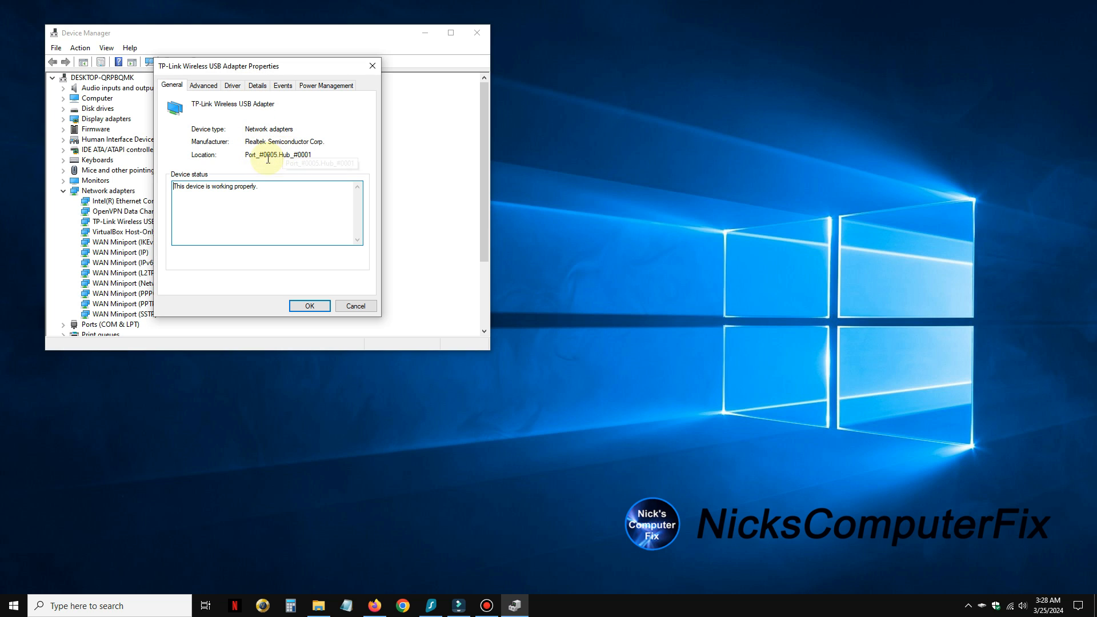
mouse_move(257, 130)
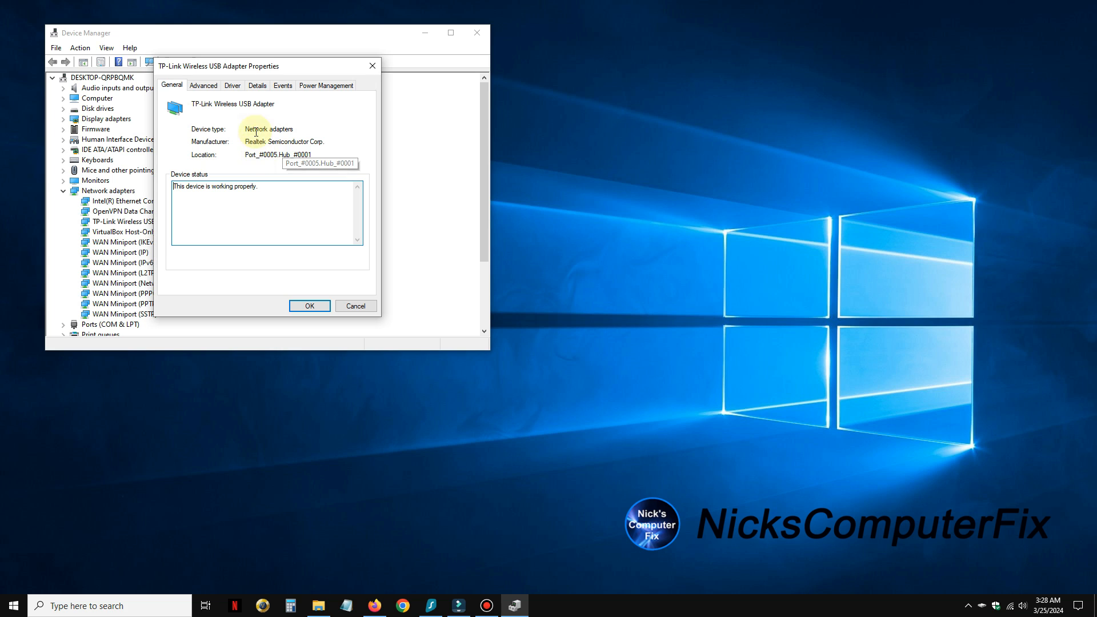
mouse_move(232, 85)
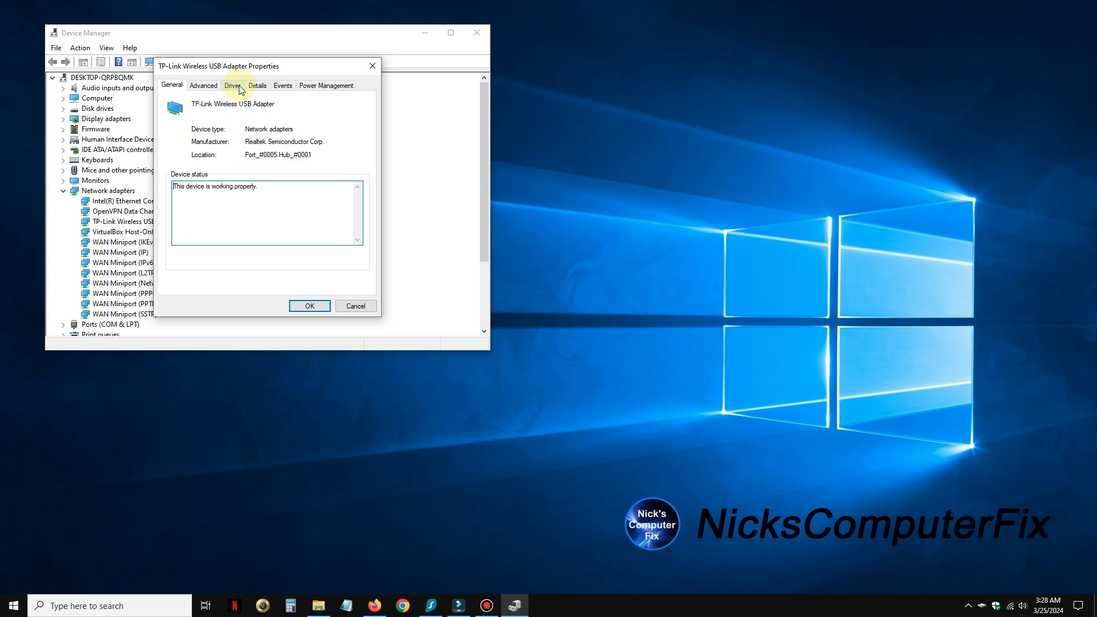
click(282, 84)
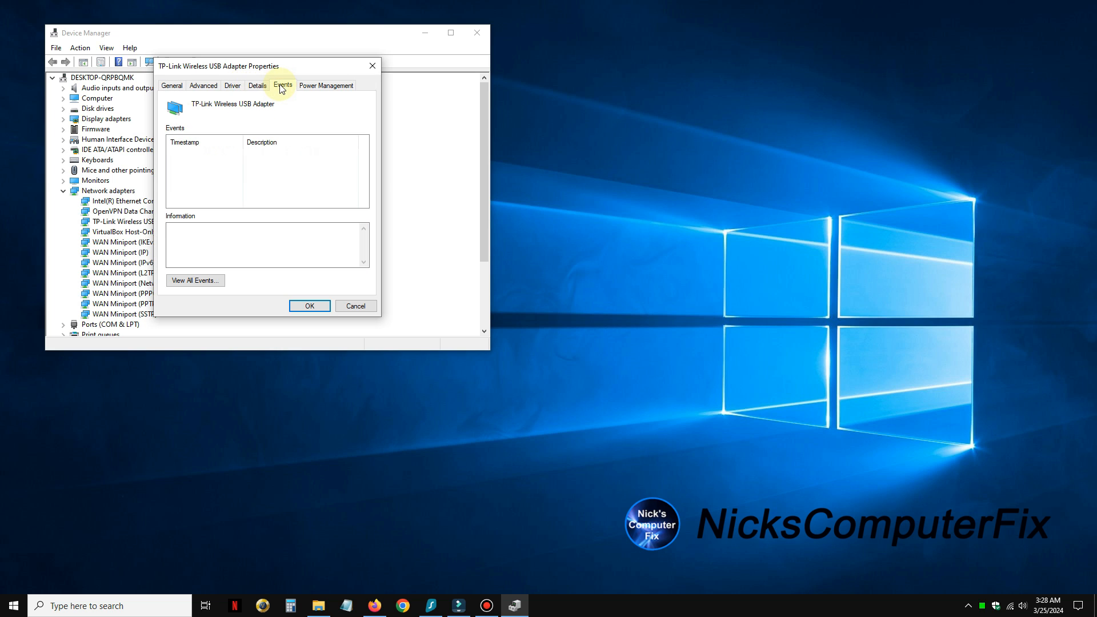
click(202, 84)
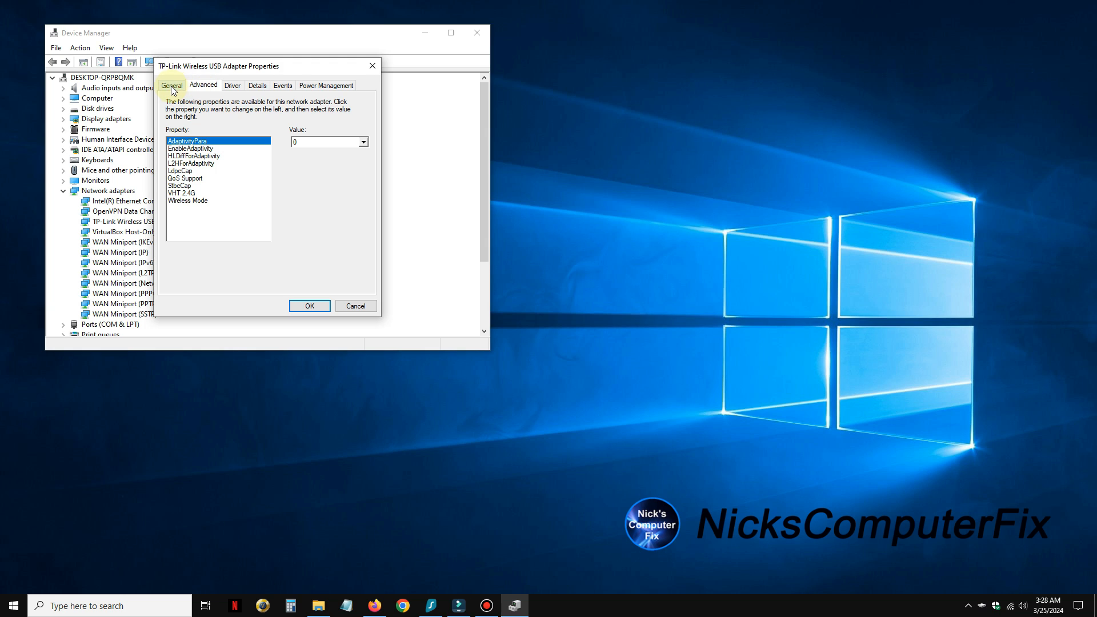
click(172, 84)
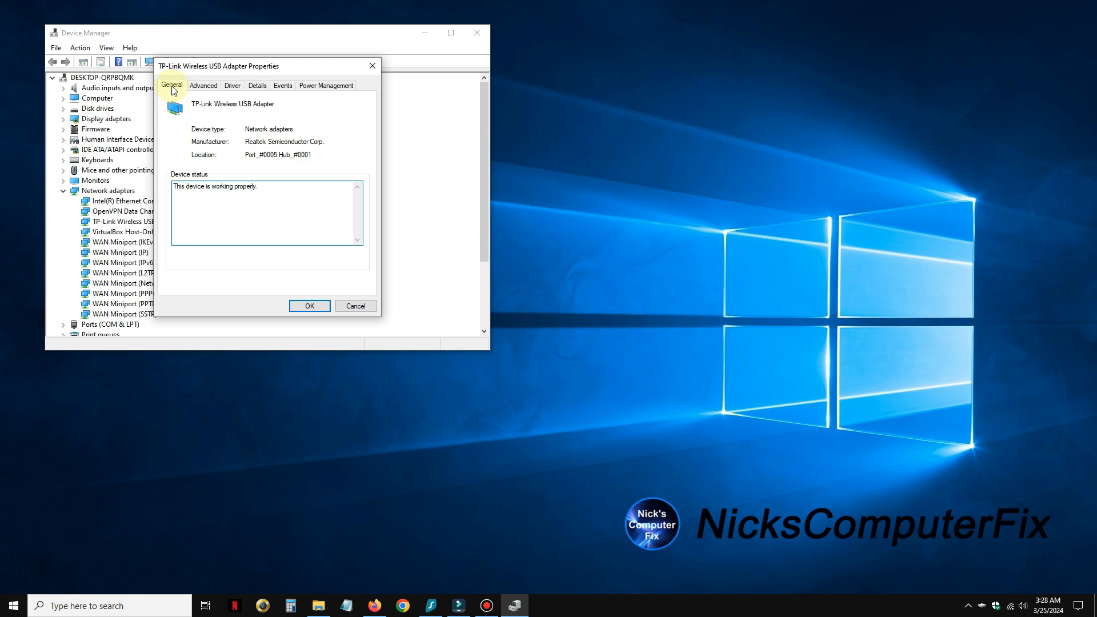
mouse_move(355, 306)
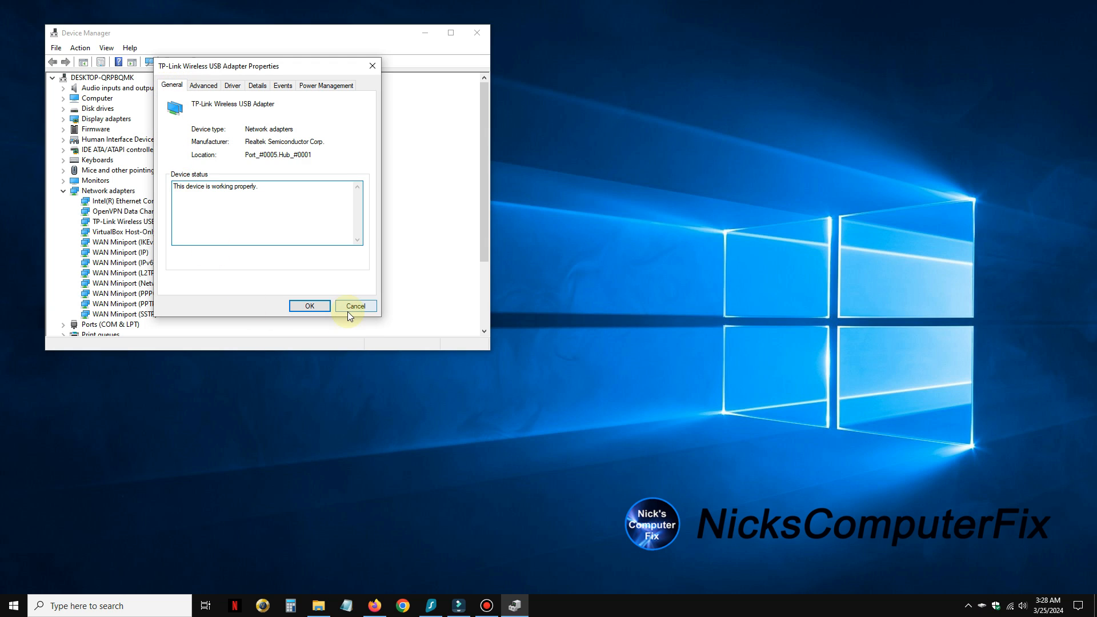
click(354, 306)
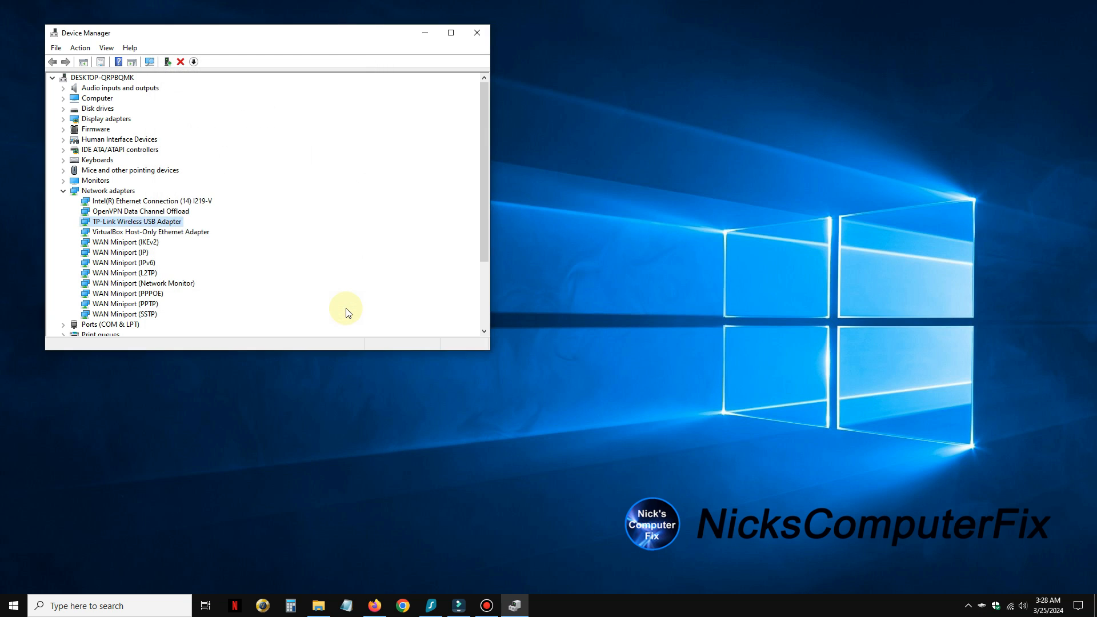
mouse_move(481, 205)
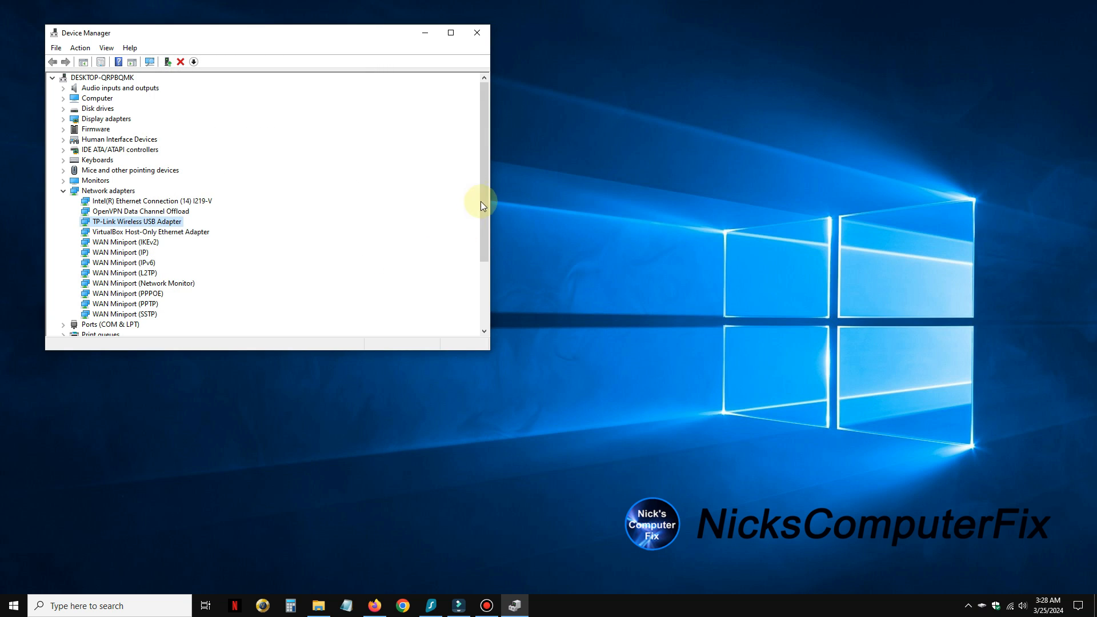
Close Device Manager and view the connected Wi-Fi network's properties showing 300/300 Mbps link speed.
click(477, 32)
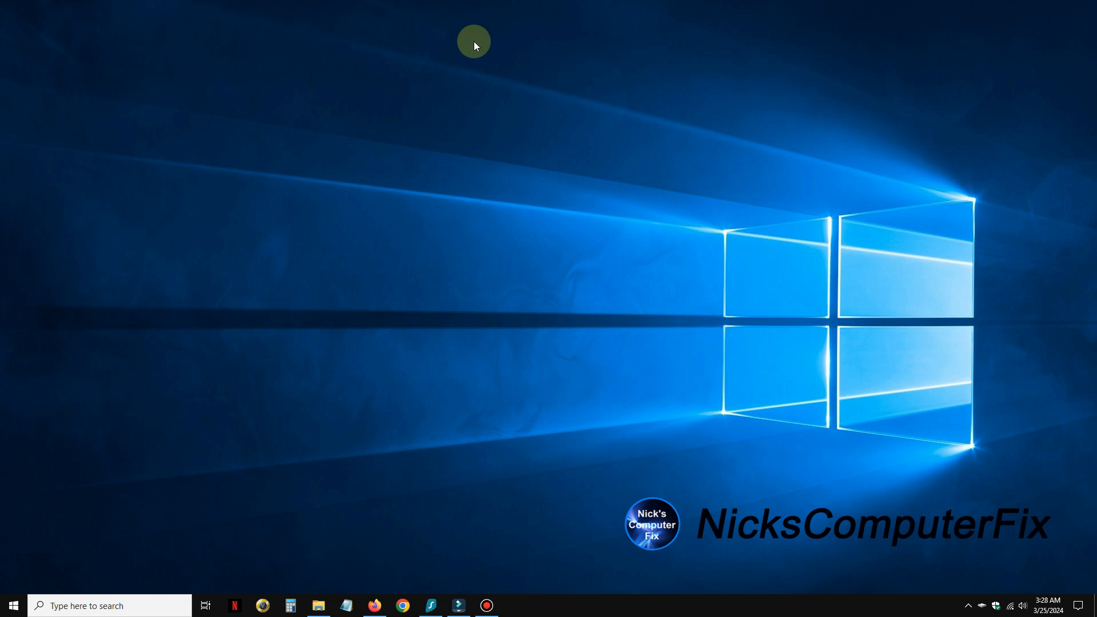
mouse_move(978, 607)
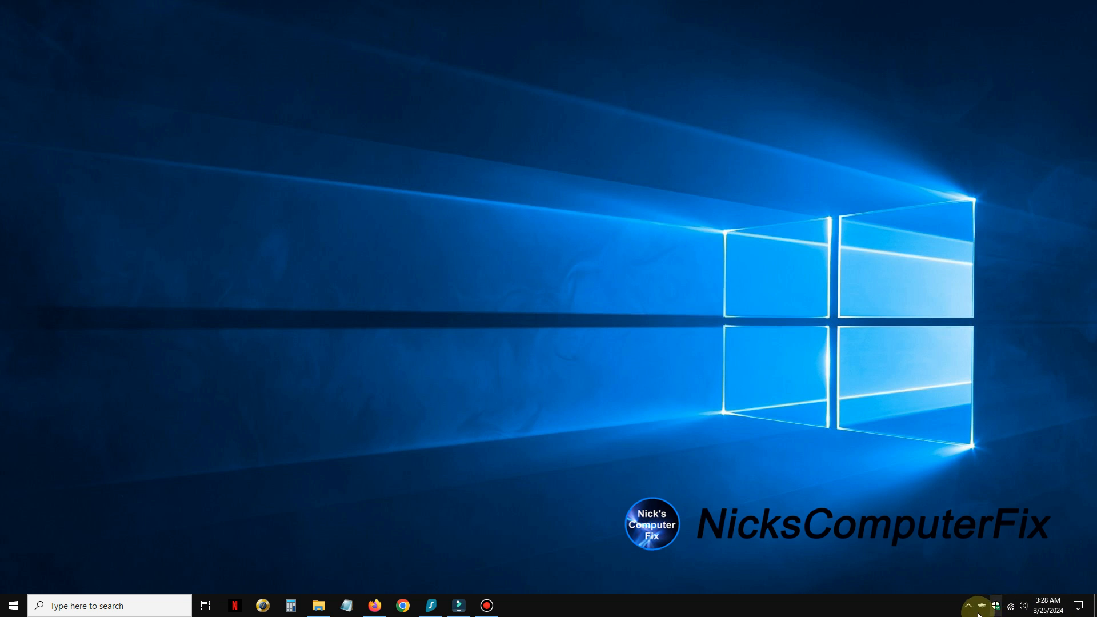
click(1009, 605)
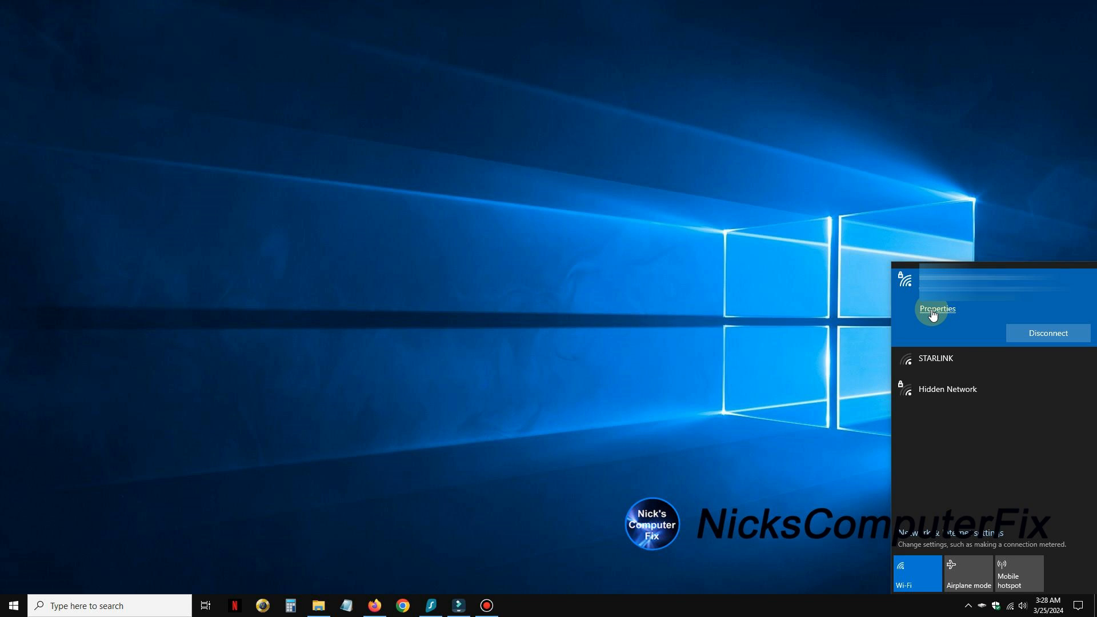
click(936, 308)
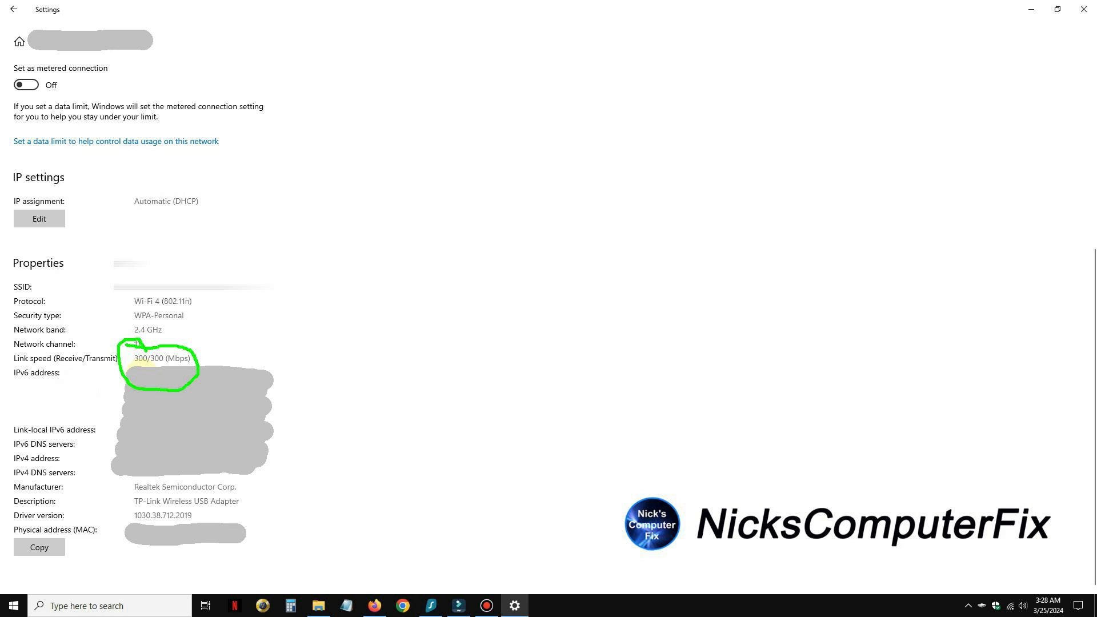